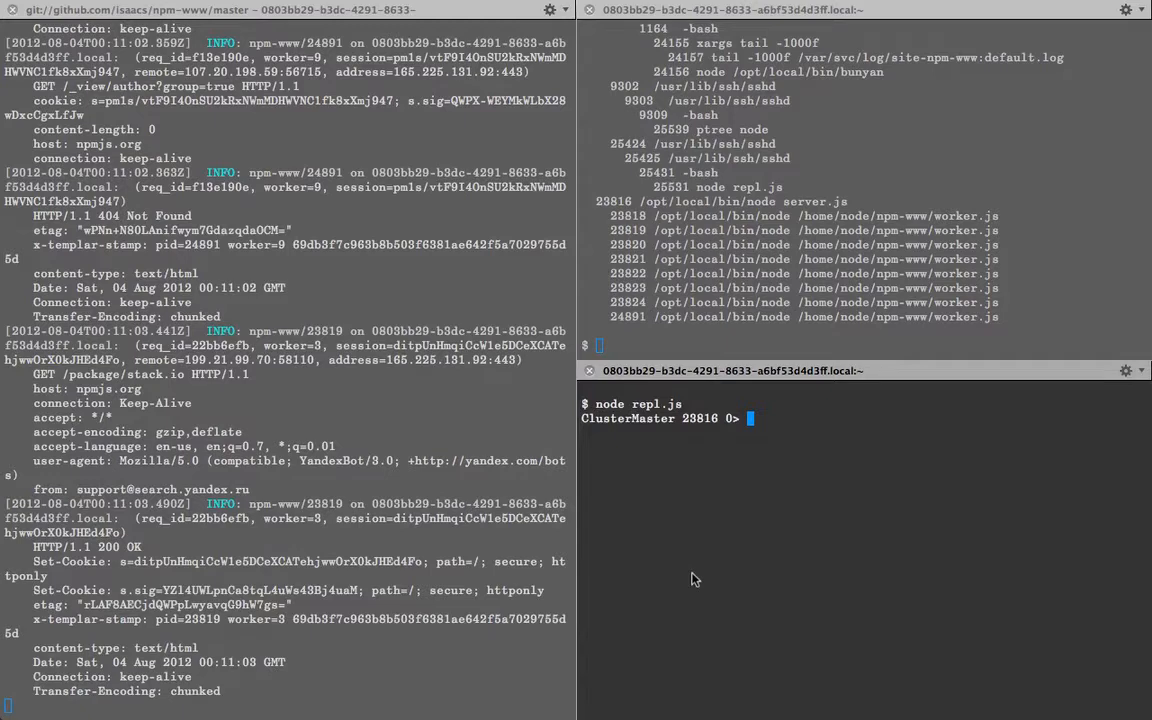
mouse_move(838, 581)
text(ptree node)
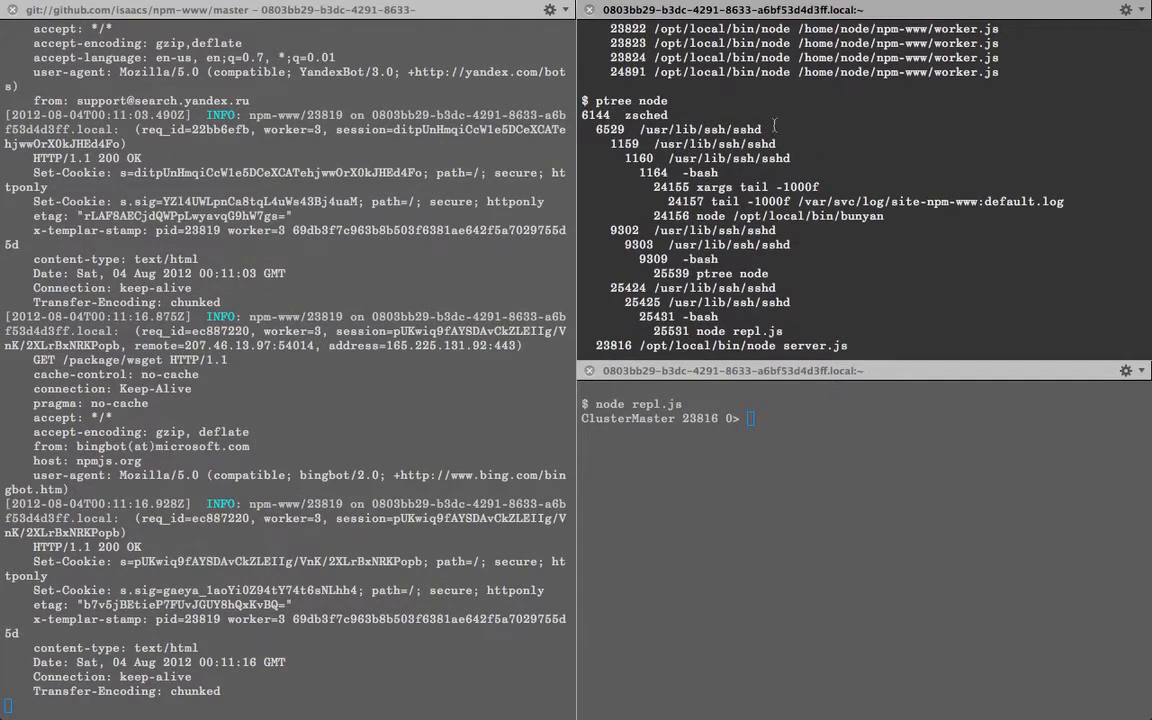
mouse_move(807, 130)
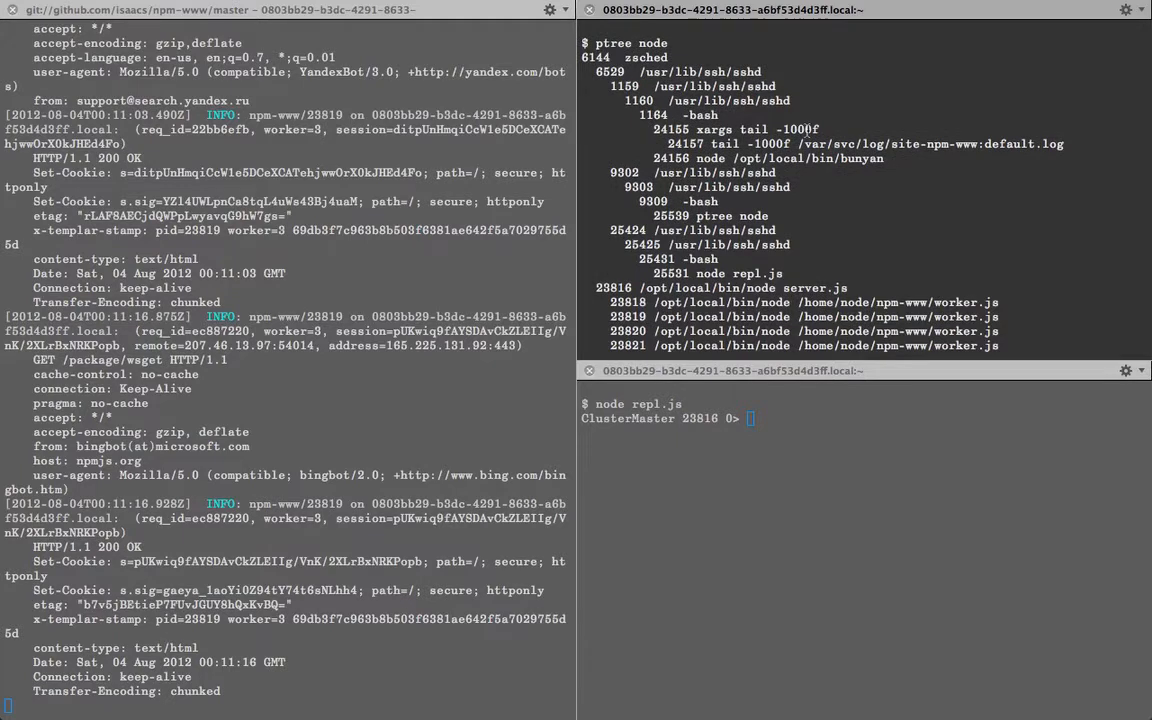
mouse_move(898, 93)
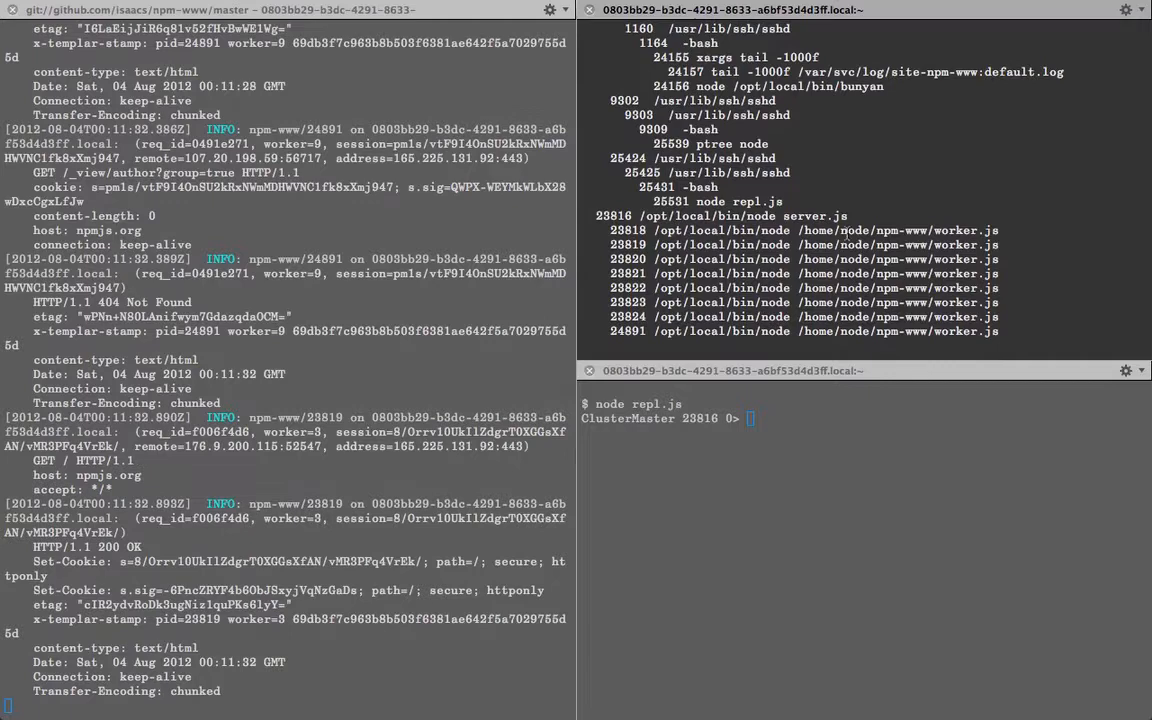
Select the process tree listing of master server.js 23816 and its eight worker.js processes
drag(597, 230, 998, 331)
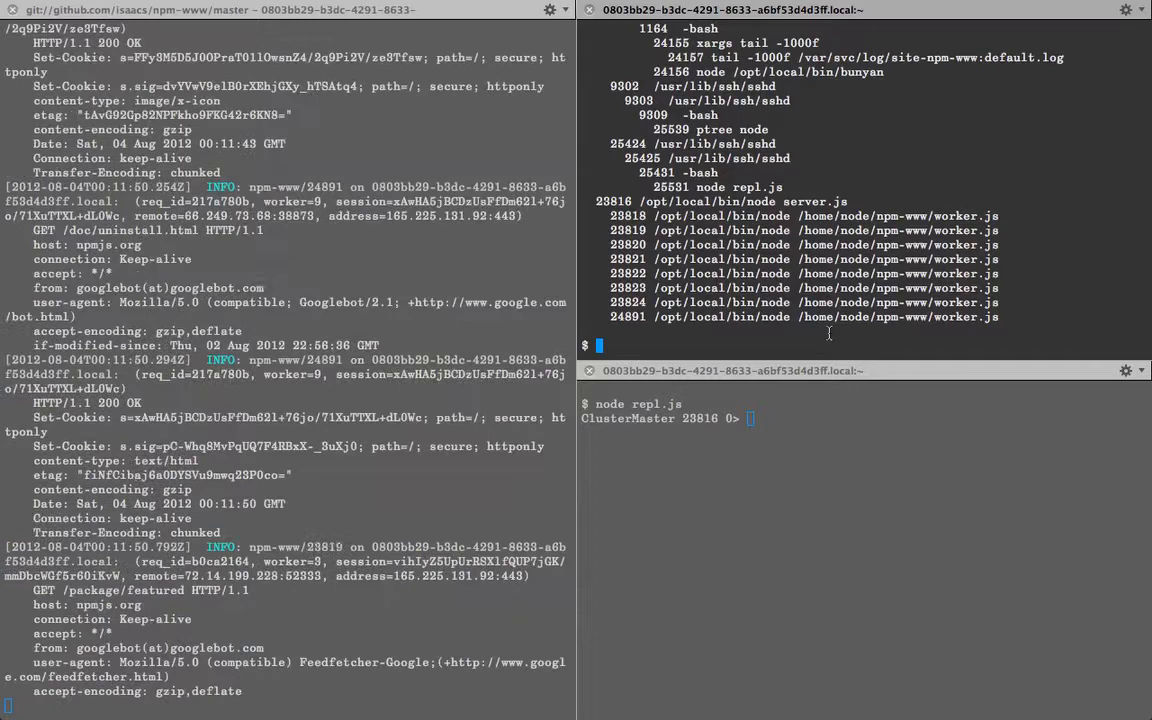
View the repl.js script with cat, then refresh the node process tree
text(c)
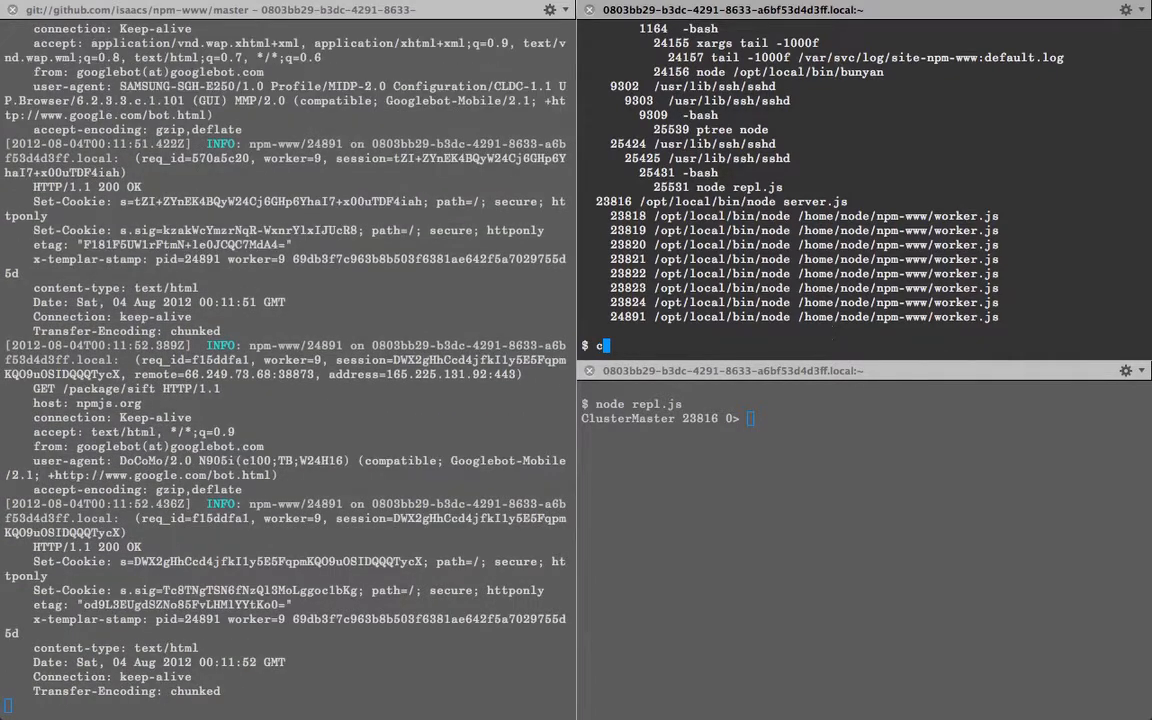
text(at repl.js)
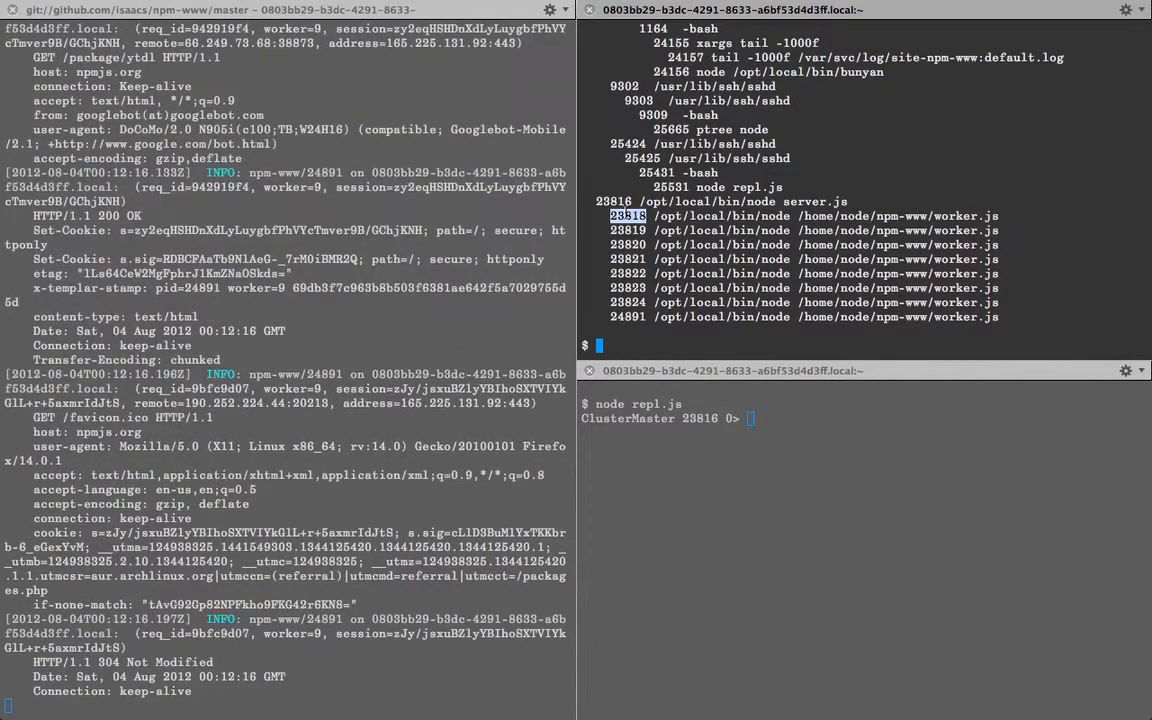
Kill worker 23818 and relist the tree showing replacement worker 25698
text(kill -9 23818)
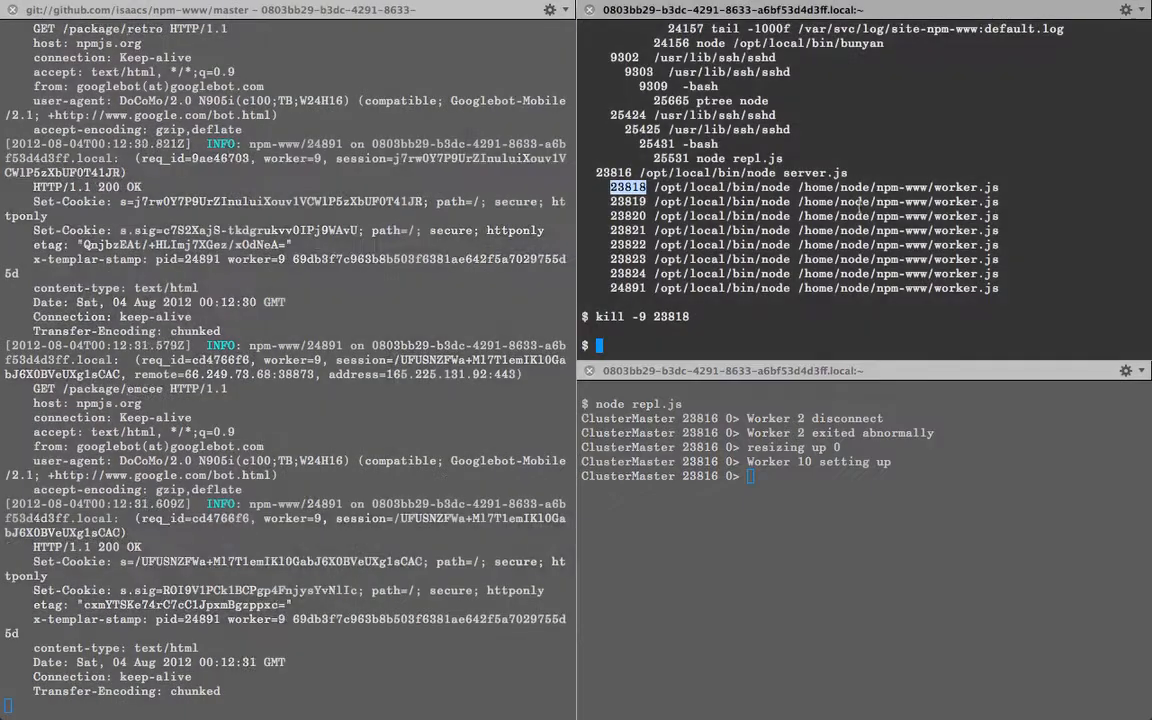
text(ptree)
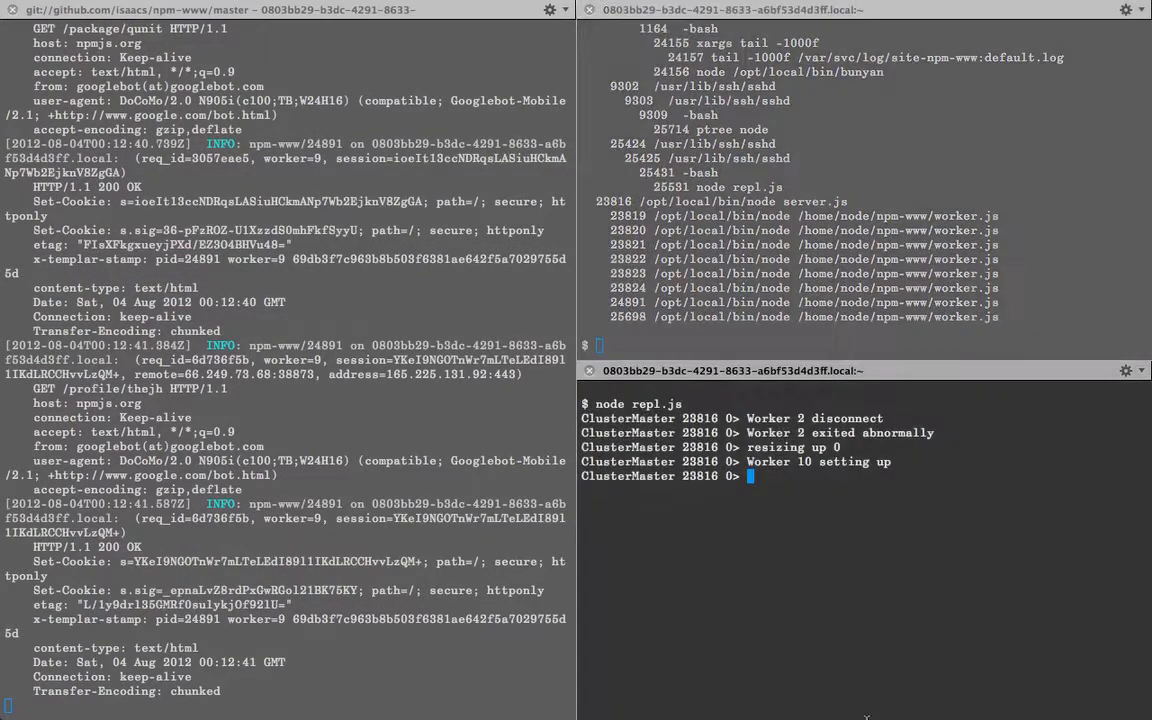
Query workers and size at the REPL, showing workers 3–10 listening and size 8
text(workers)
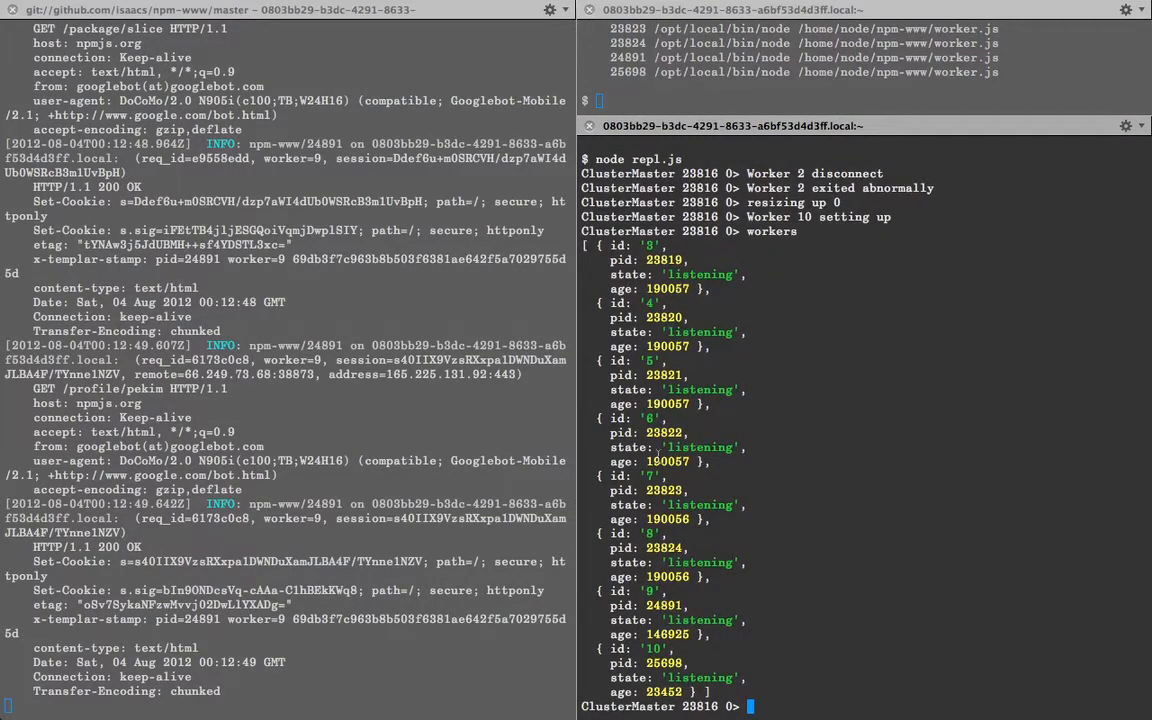
scroll(down, 3)
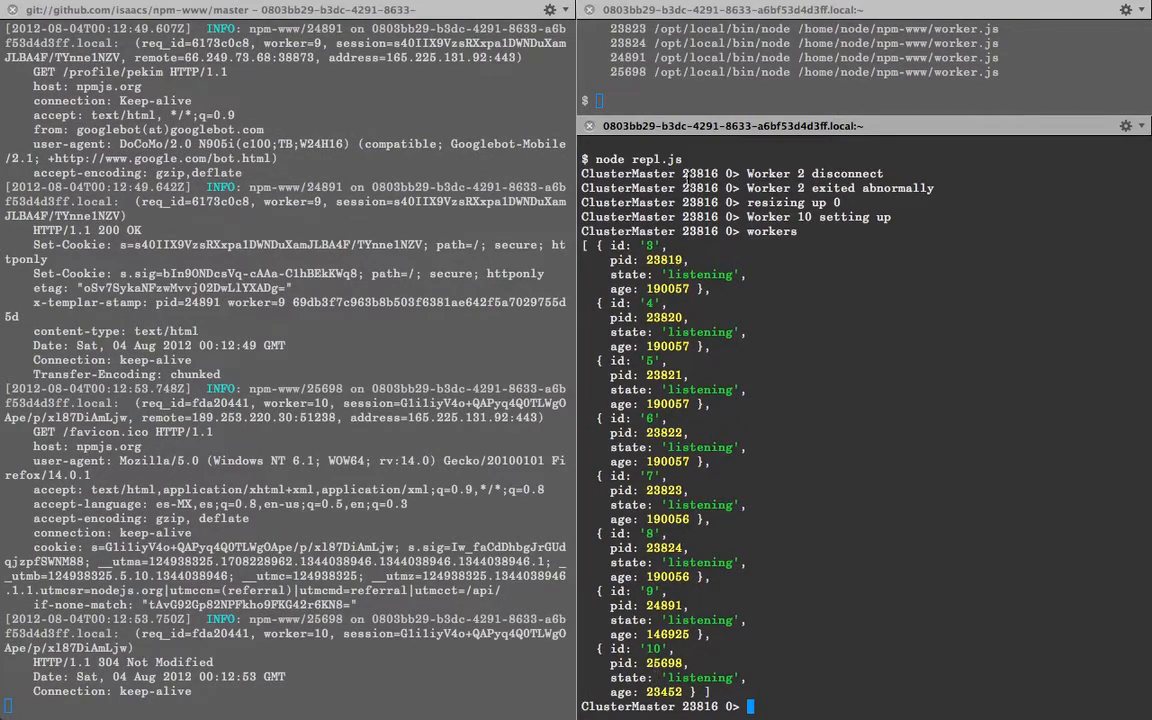
text(res)
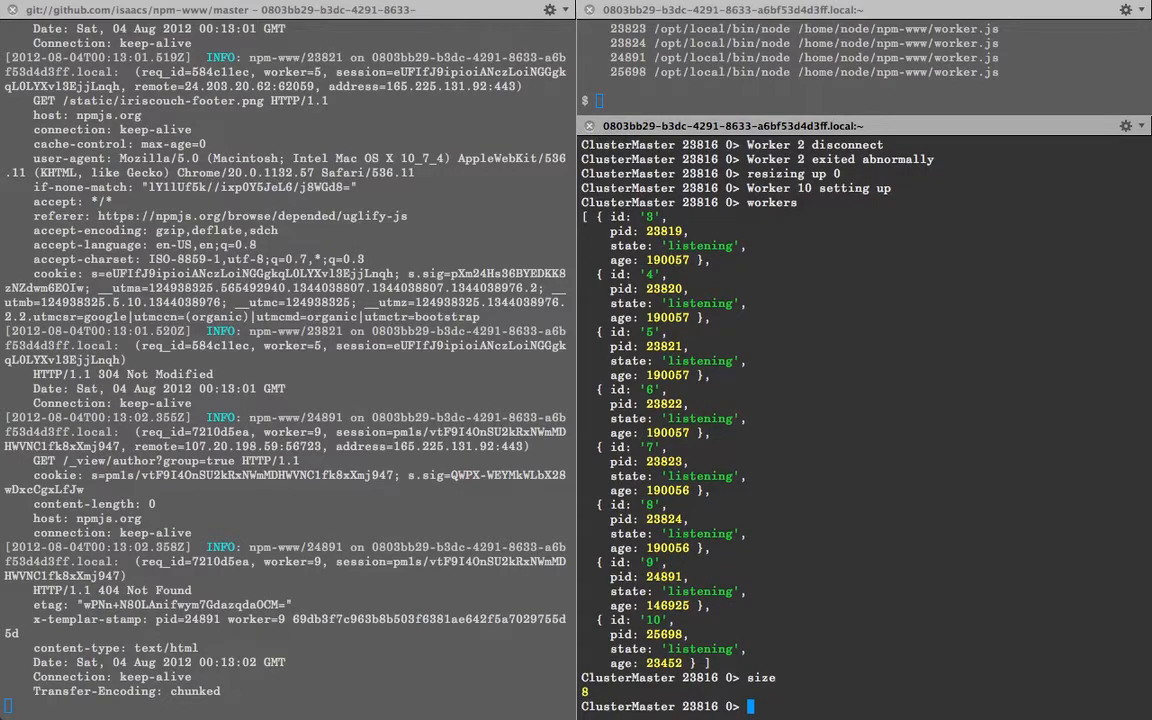
Resize the cluster to 9 and list workers, showing new Worker 11 (pid 25770)
text(resize(9))
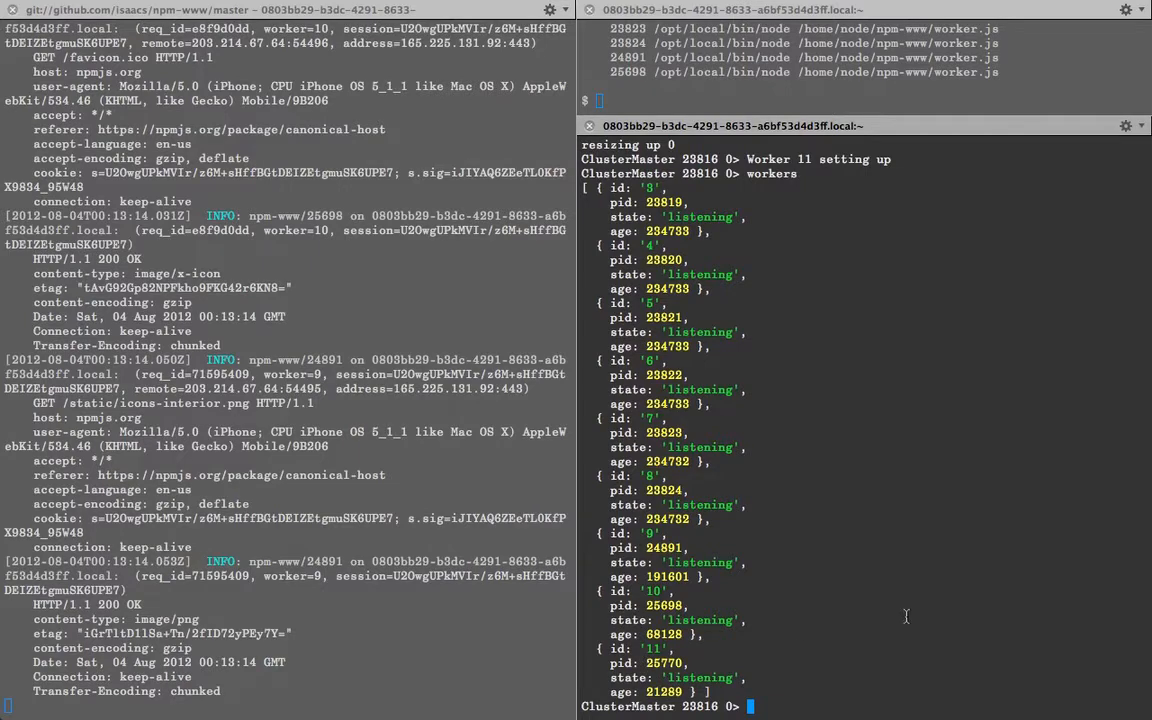
scroll(down, 3)
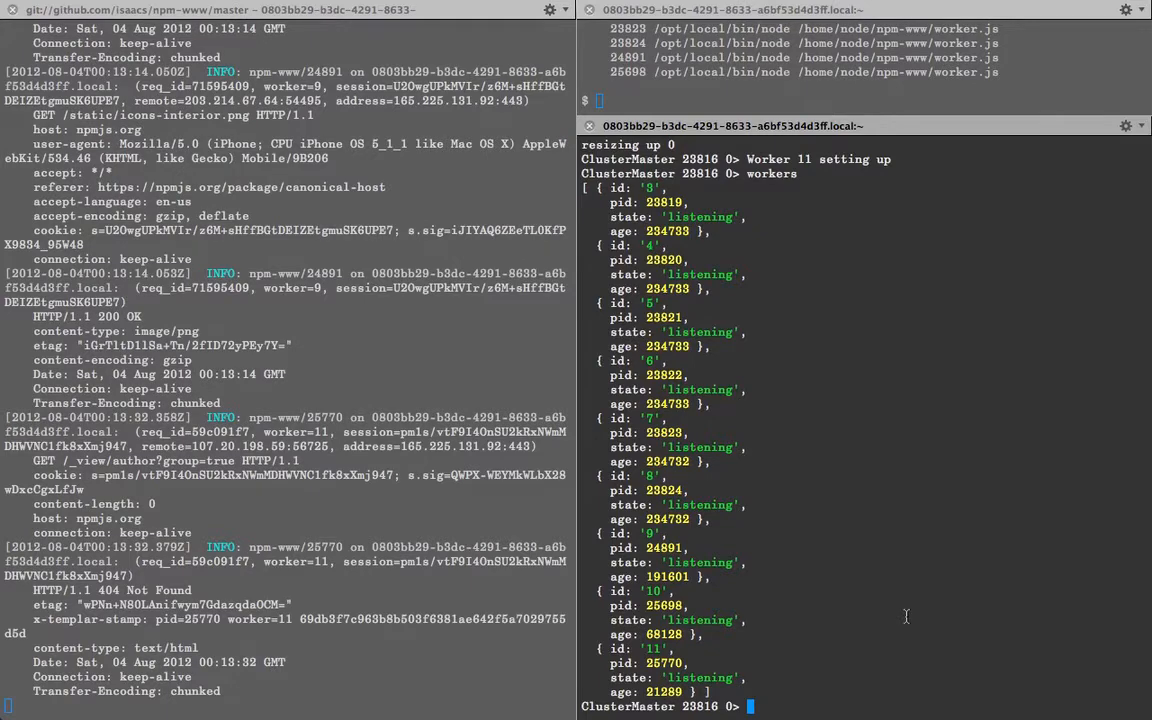
Disconnect cluster.workers[3] and cluster.workers[4] from the ClusterMaster REPL
text(clus)
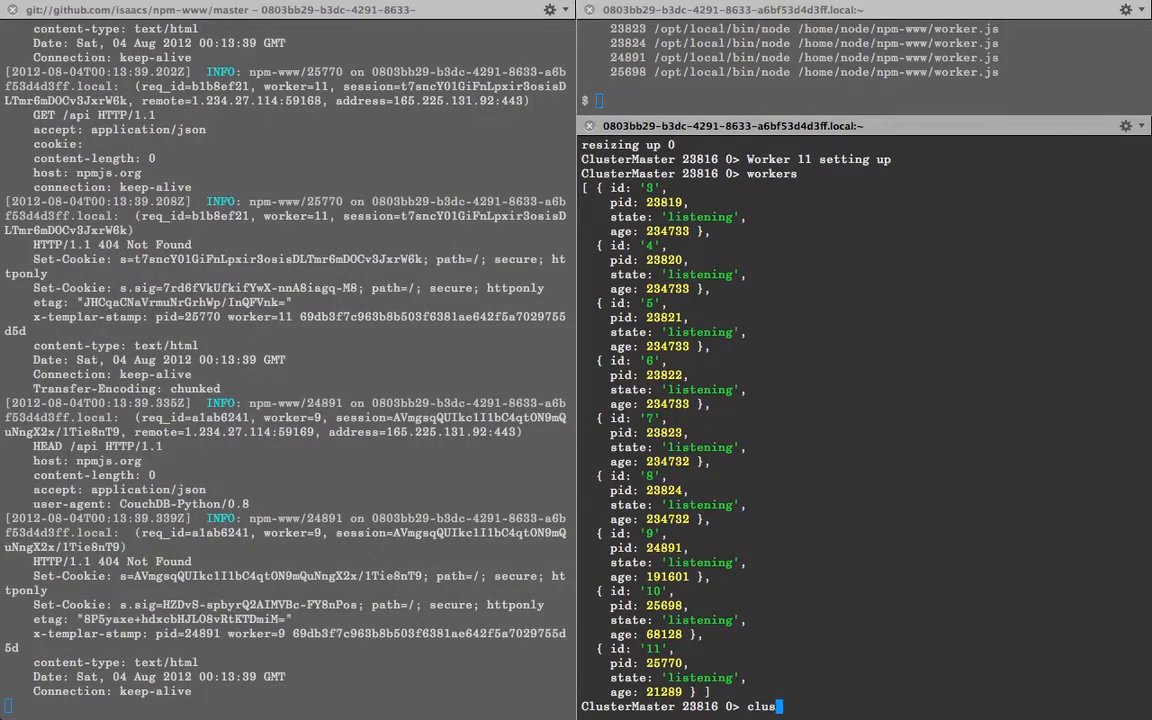
text(ter.workers[)
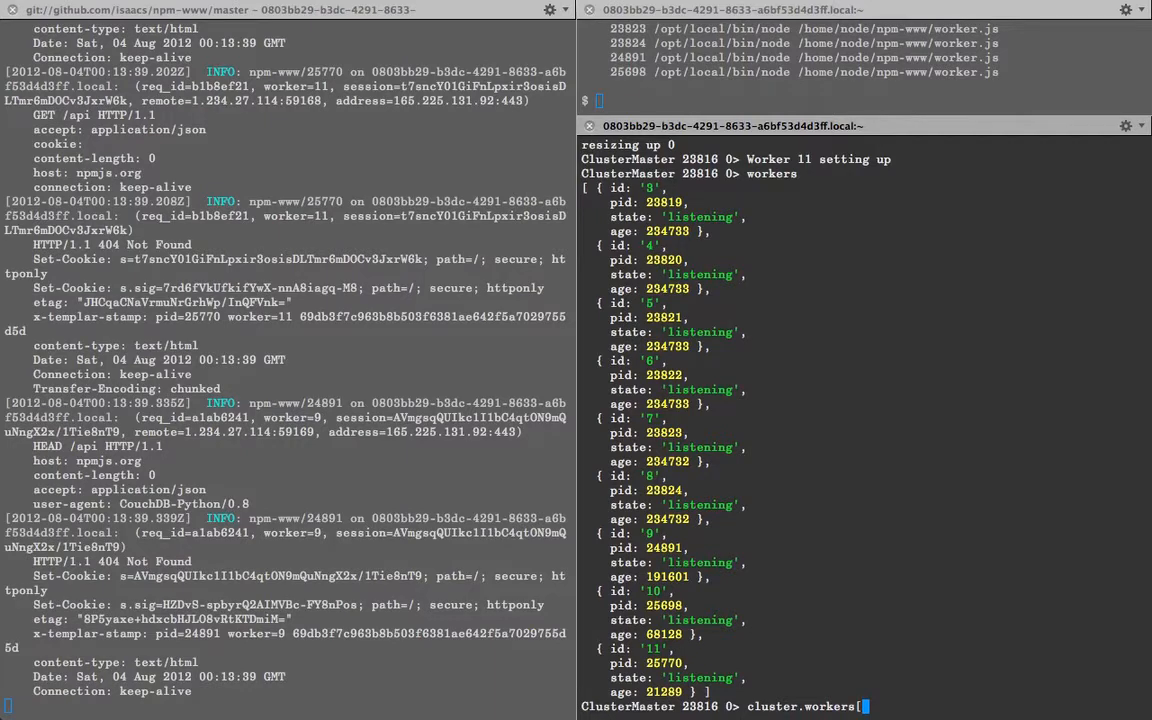
text(3].s)
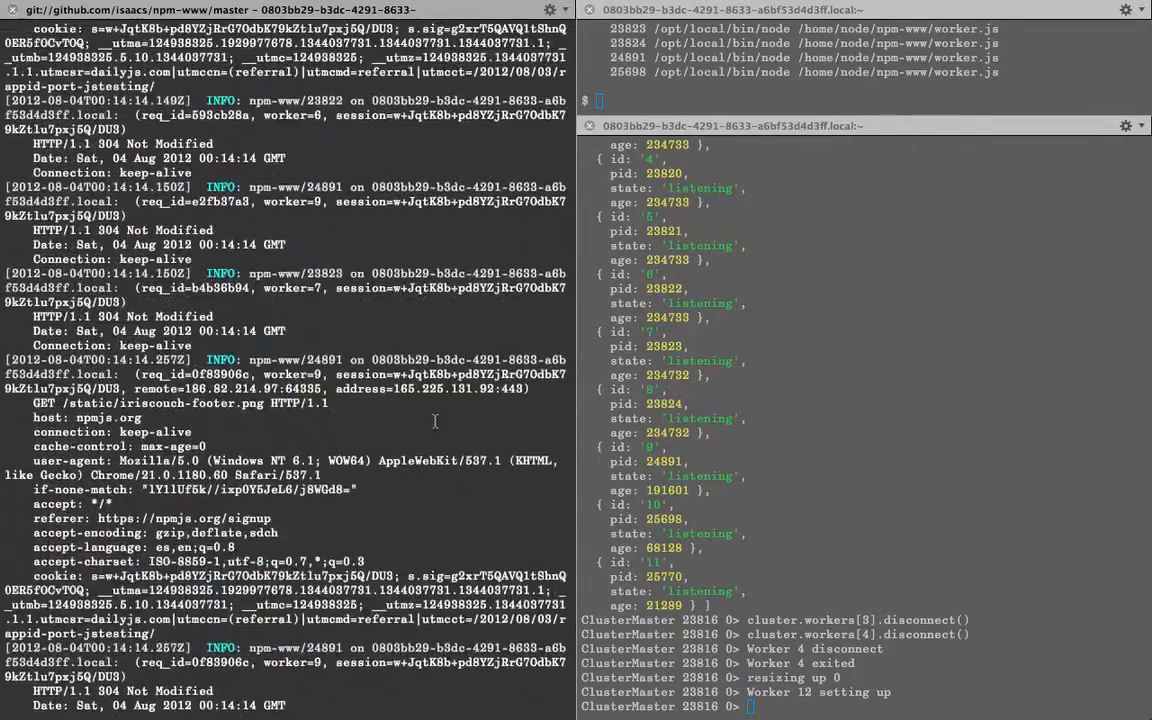
Query states and pids, showing workers 3 and 5–12 with Worker 12 as pid 25864
right_click(360, 408)
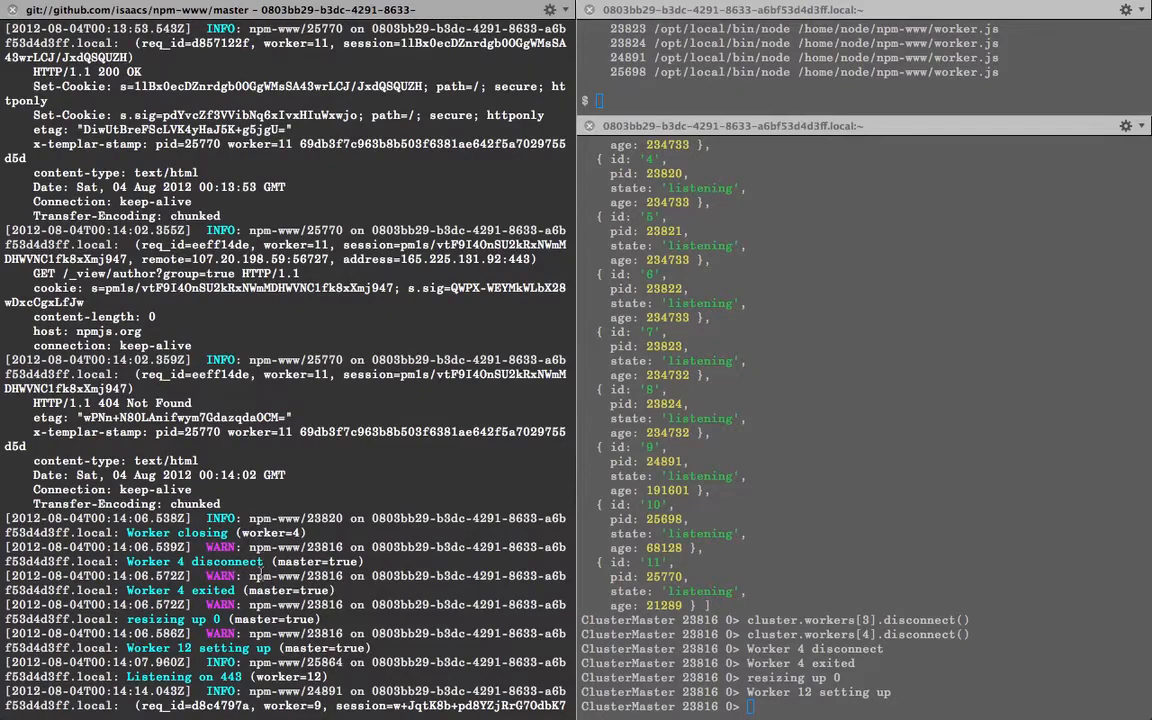
scroll(down, 3)
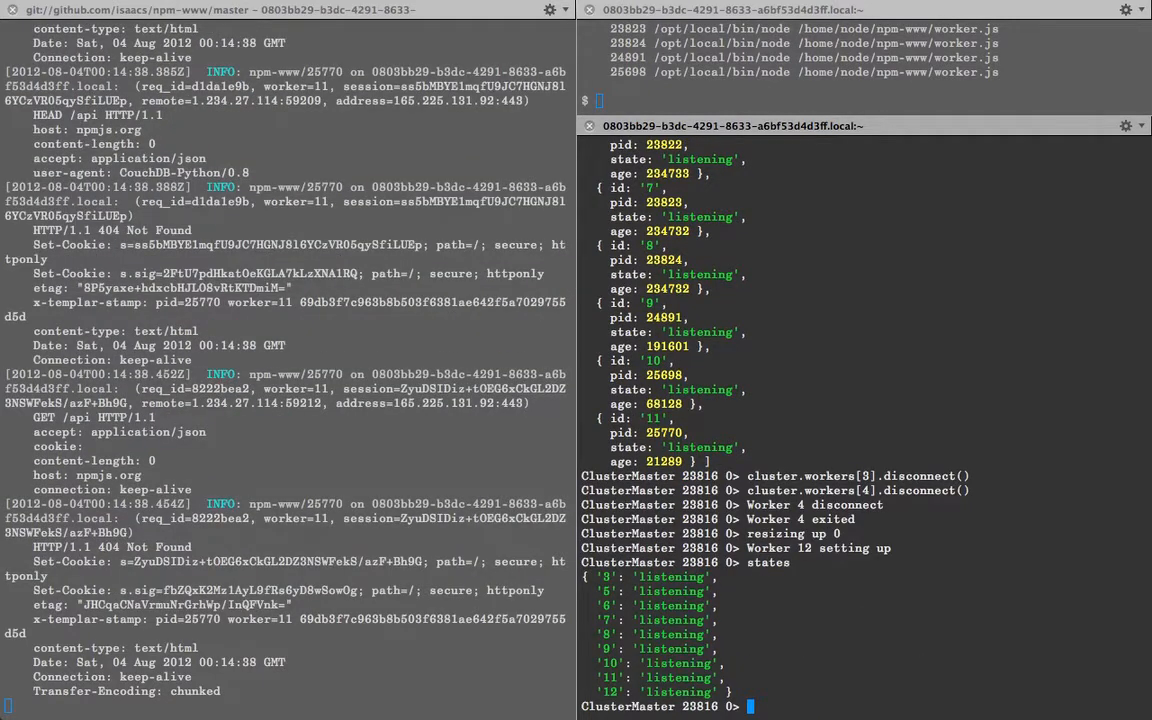
text(states)
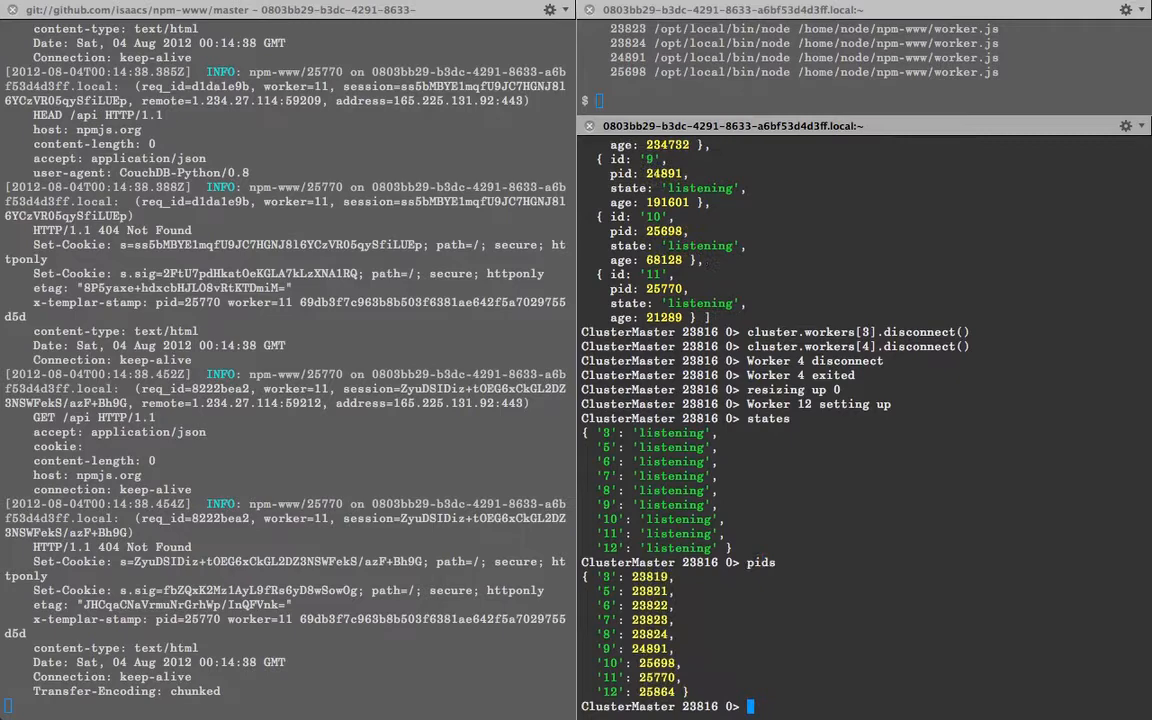
double_click(649, 577)
text(process.kill()
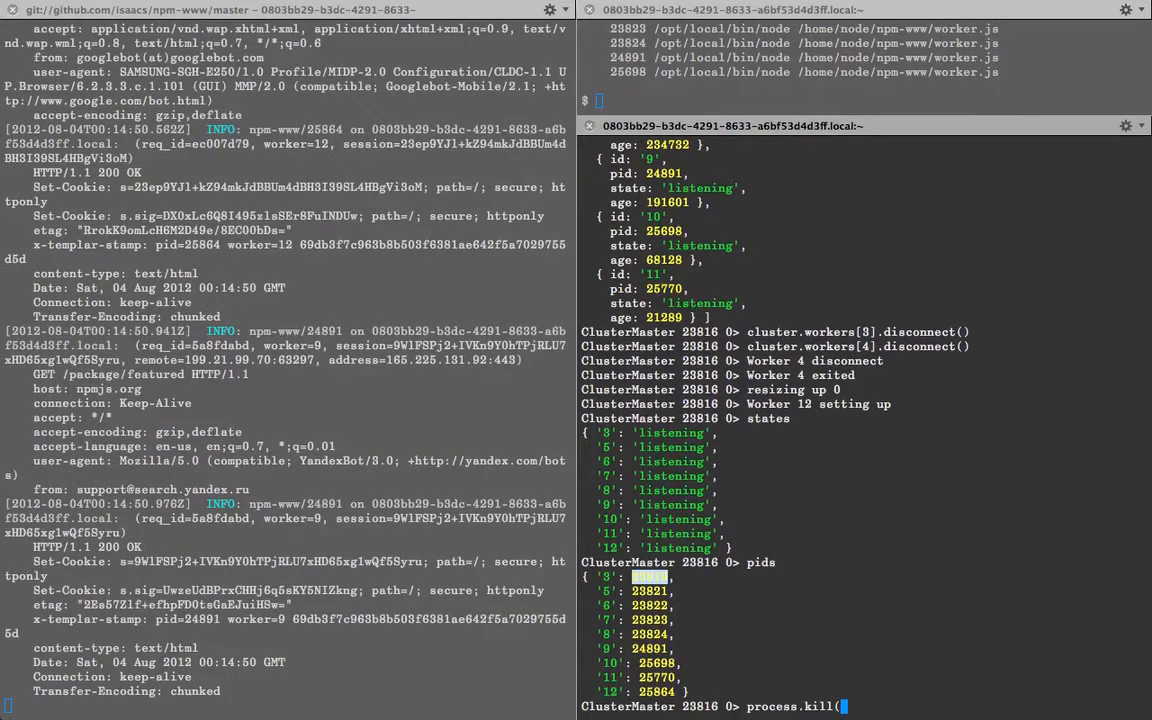
Kill worker 3 with process.kill(pids[3]) and confirm workers 5–13 are listening
text(pids[3]))
text(states)
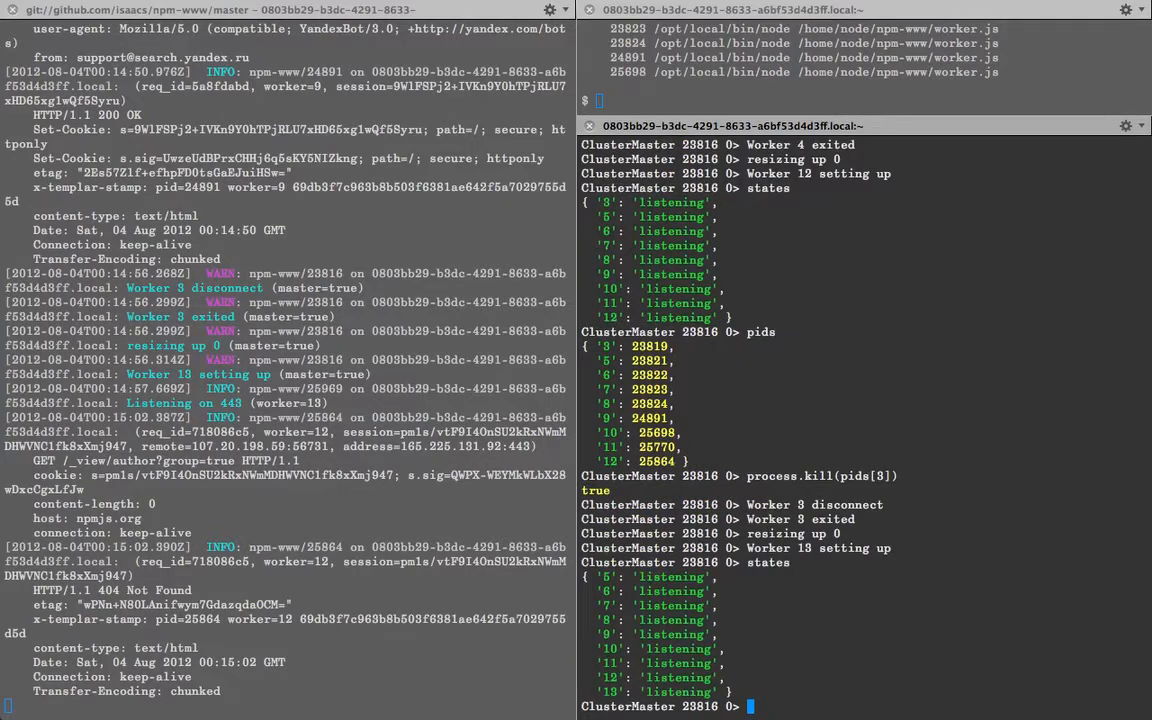
Kill first-listed worker 5 via cluster.workers[workers[0].id].process.kill(), replaced by Worker 14
text(workers)
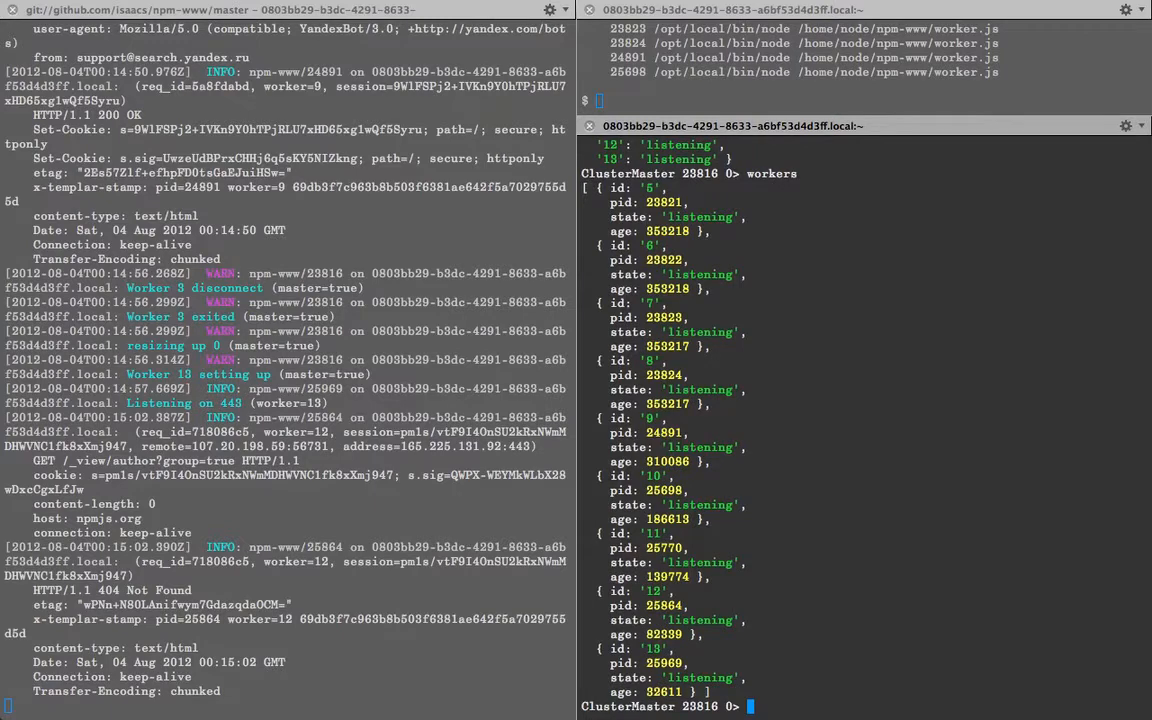
text(states)
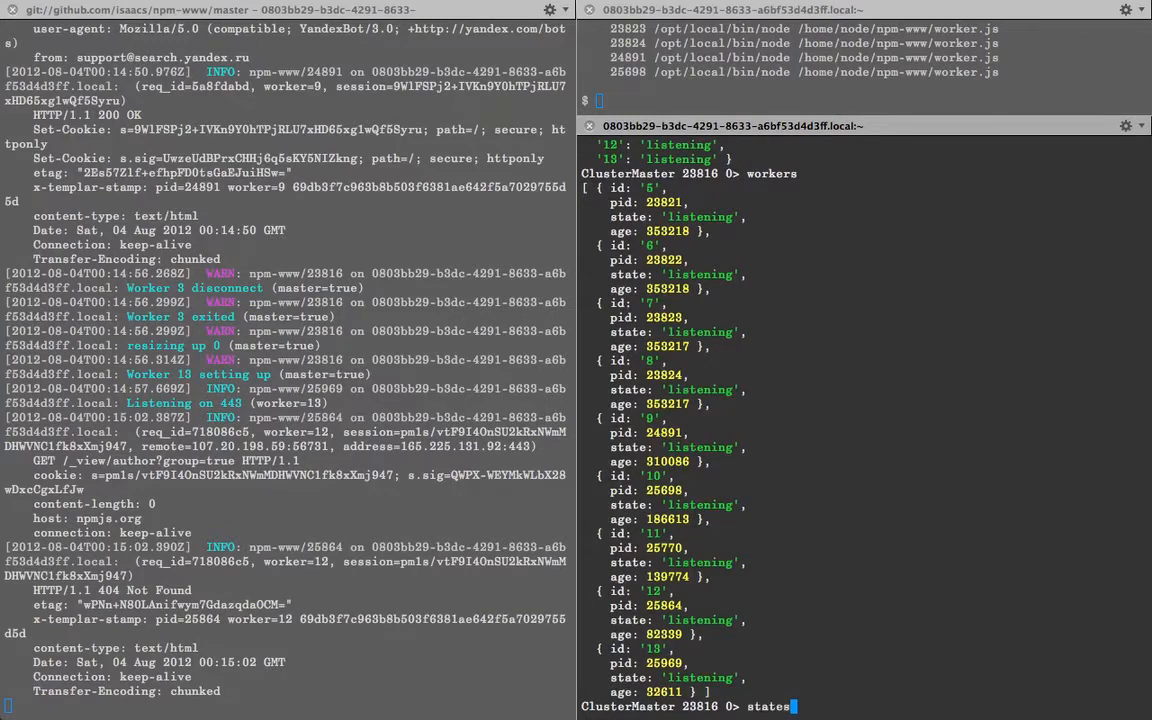
text(process.kill(pids[3]))
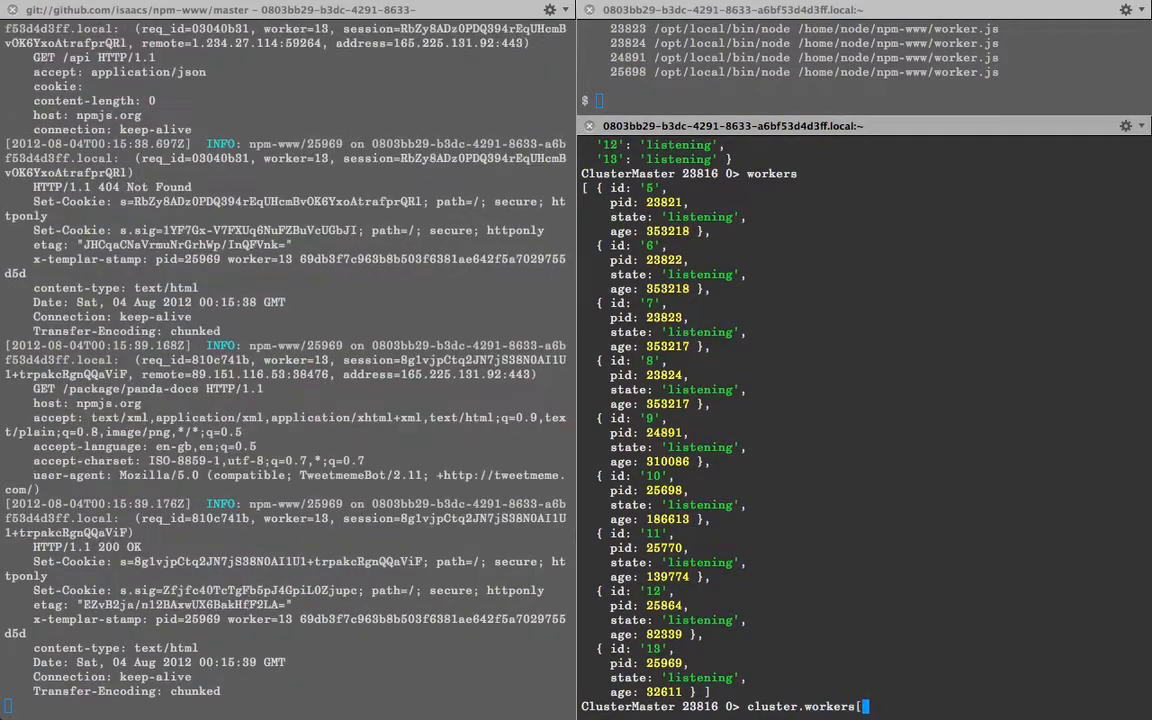
text(workers)
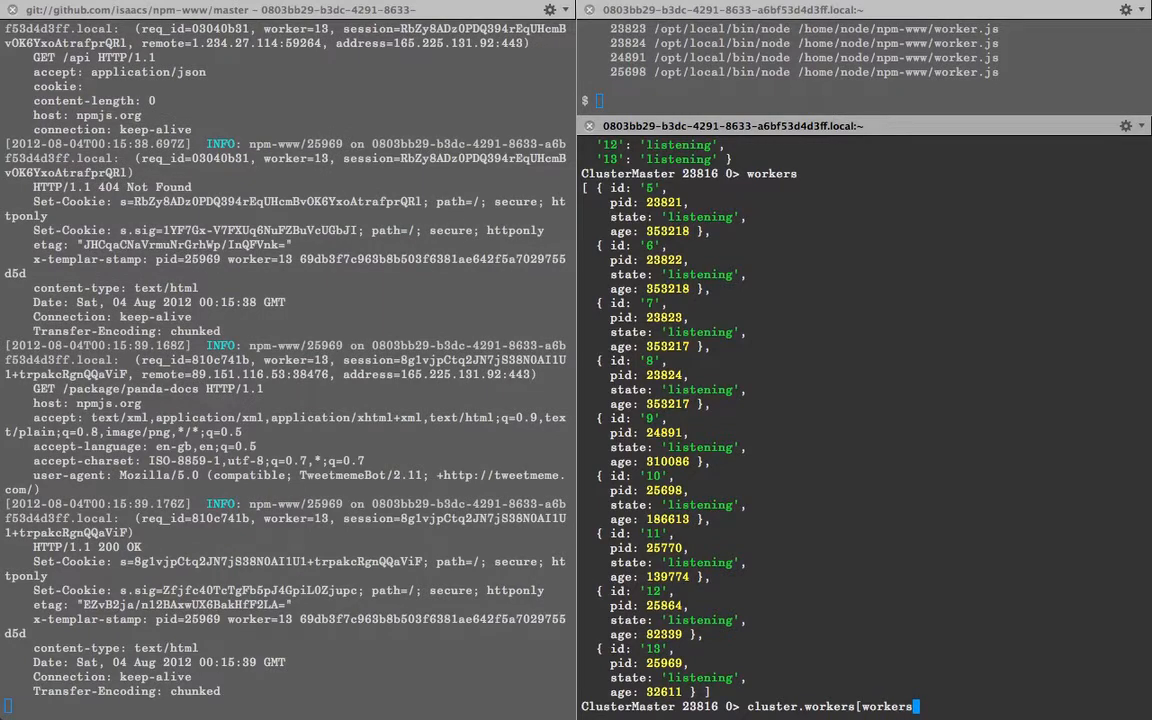
text([0].id])
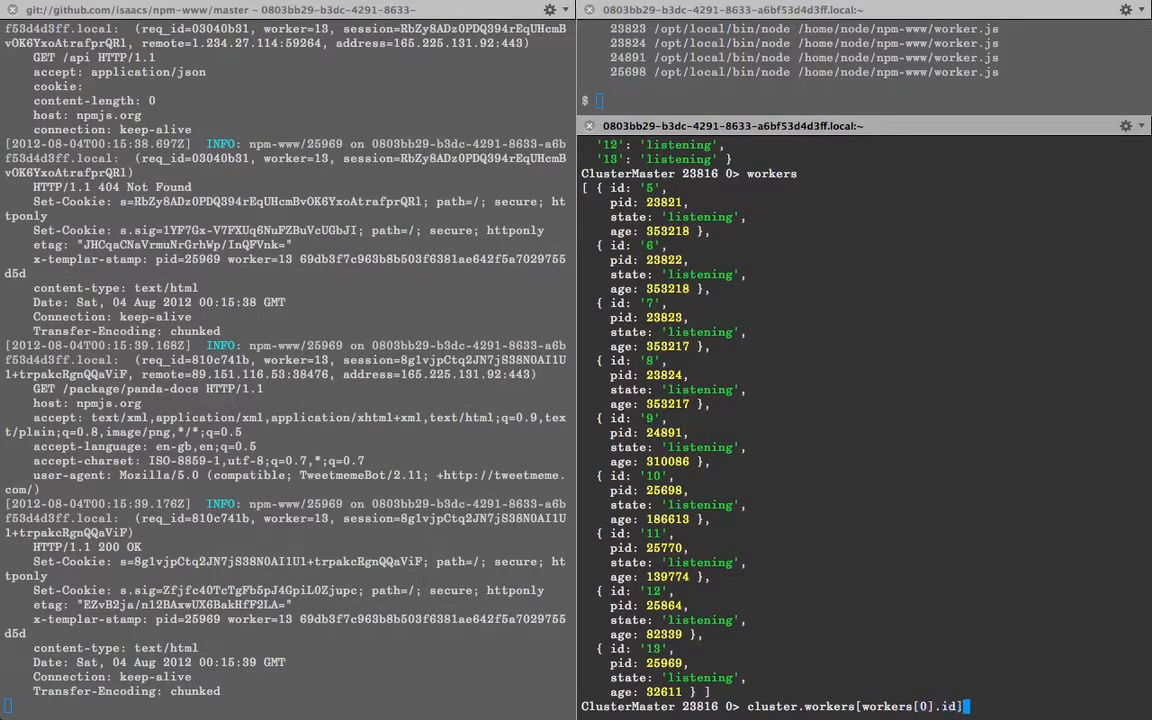
text(.process.kill())
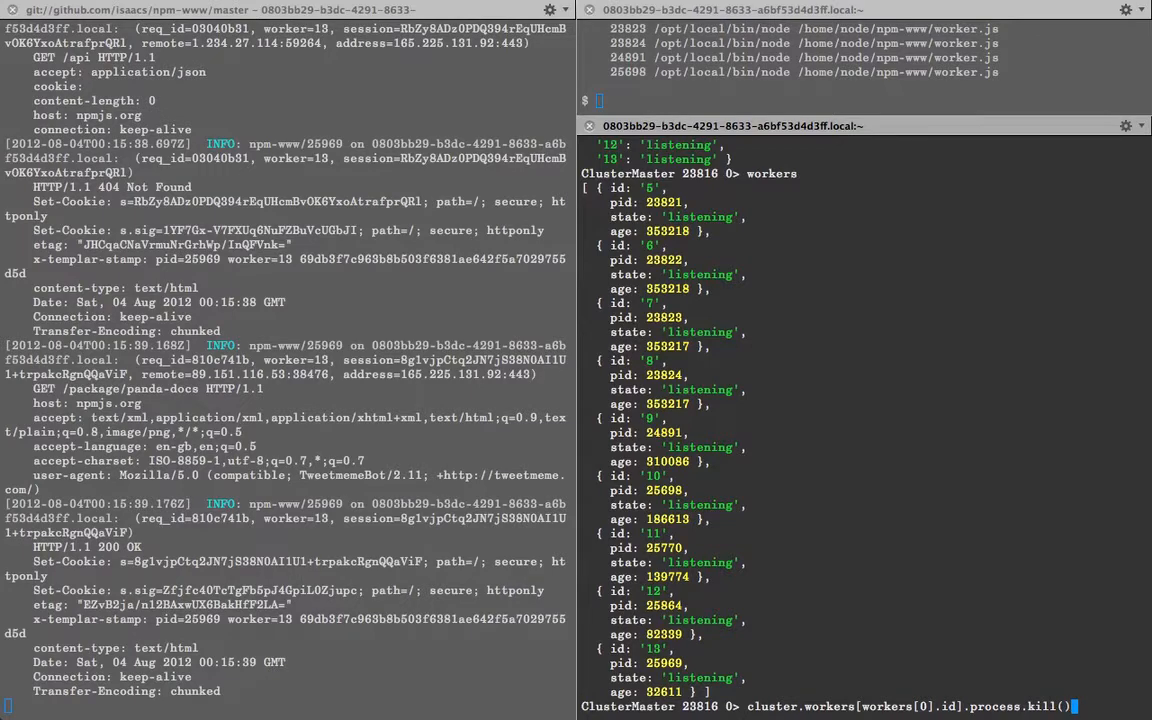
key(enter)
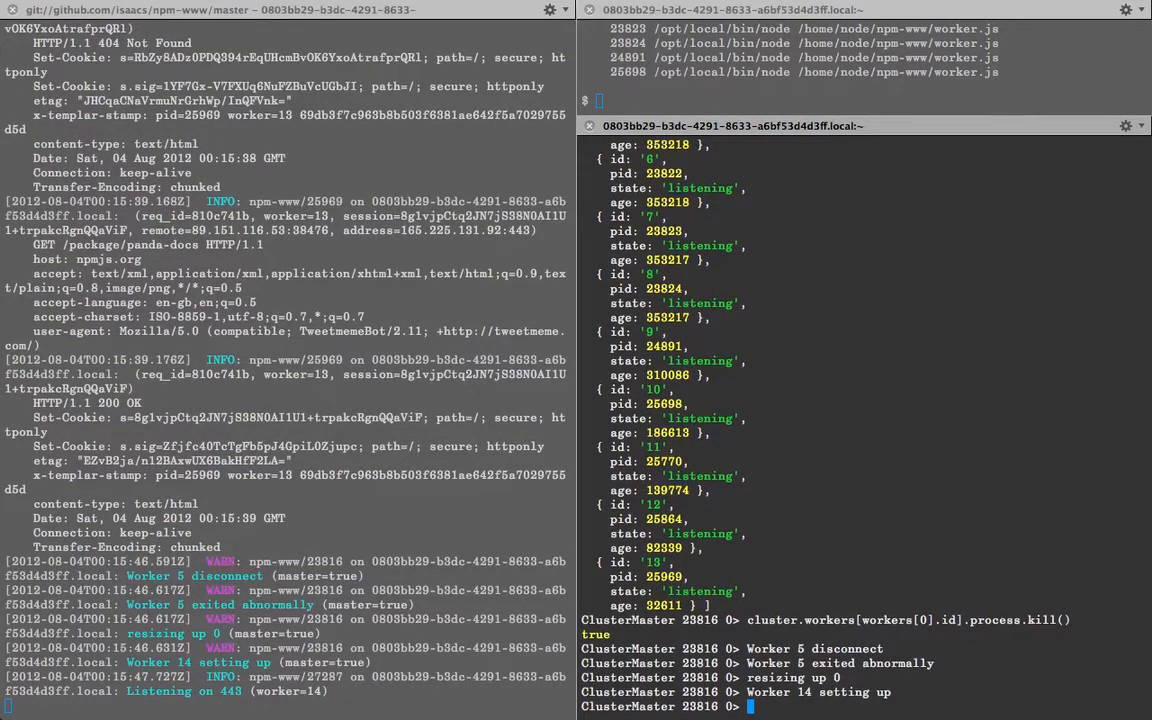
text(pids)
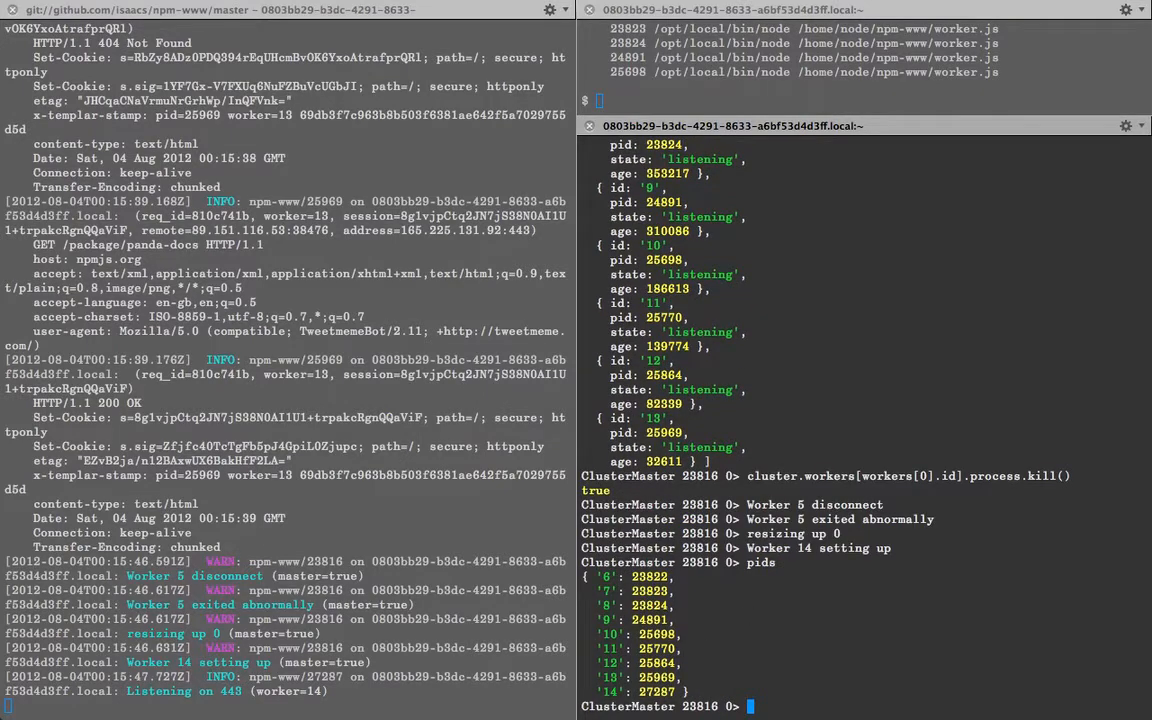
Resize the cluster larger so workers 15–21 start, then check worker states
text(resize()
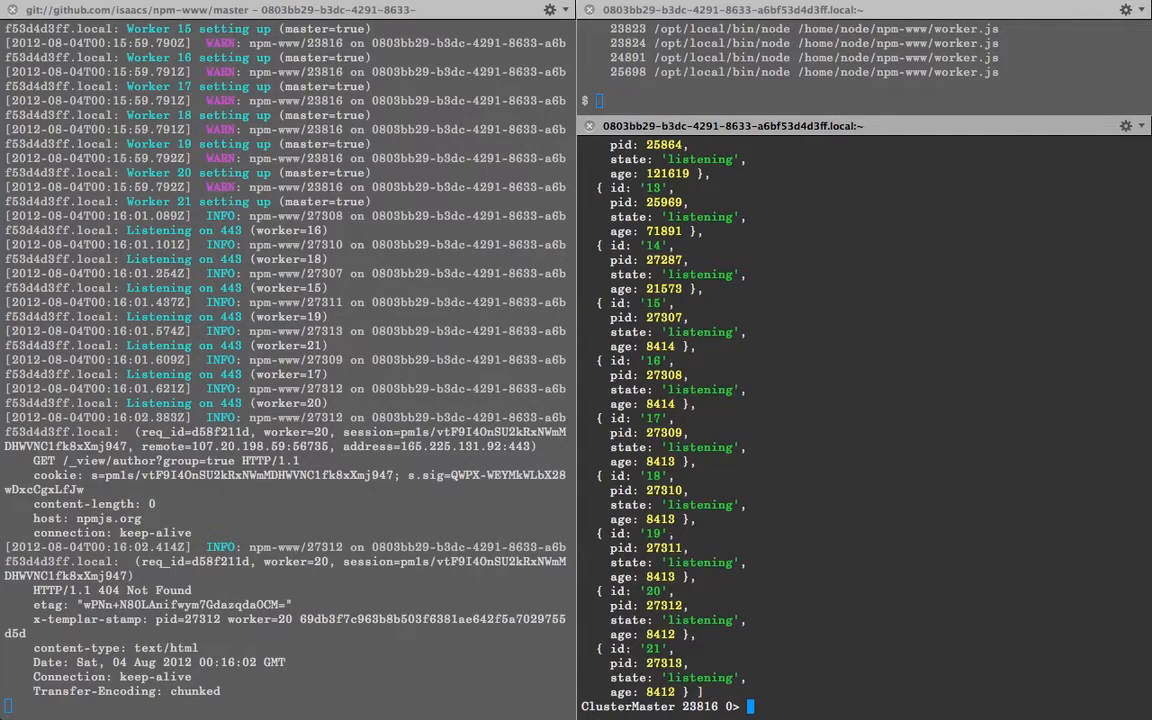
text(states)
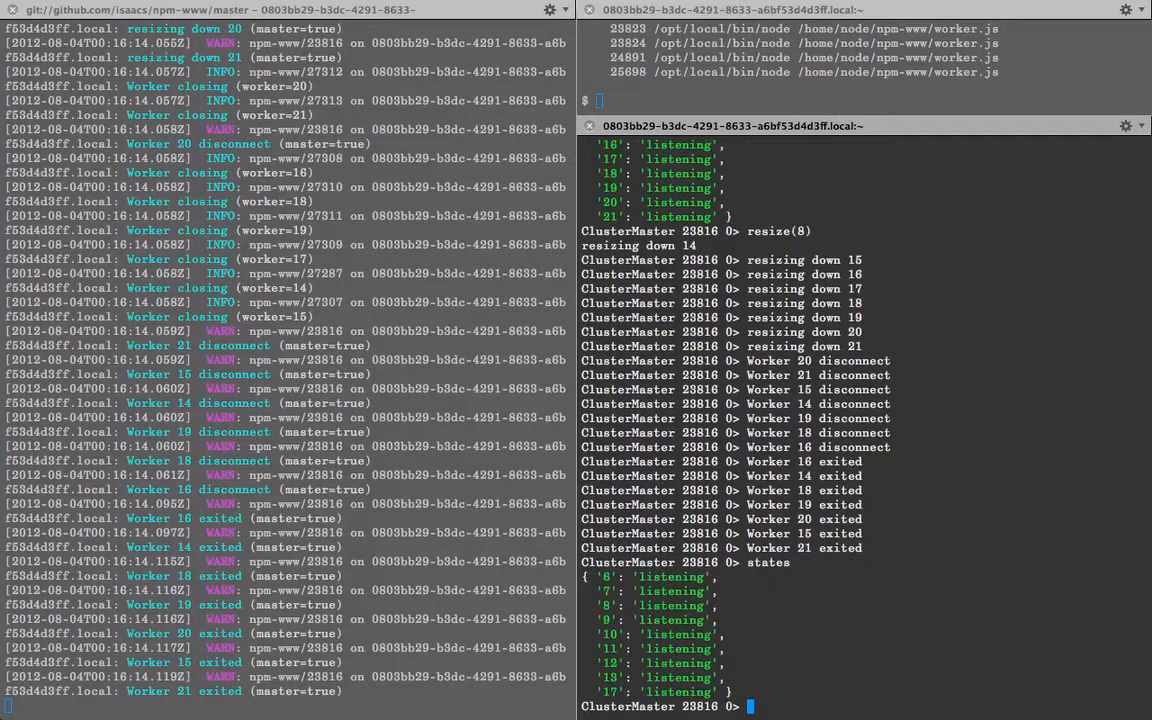
Query the cluster size and workers list to confirm the resize to 8
text(size)
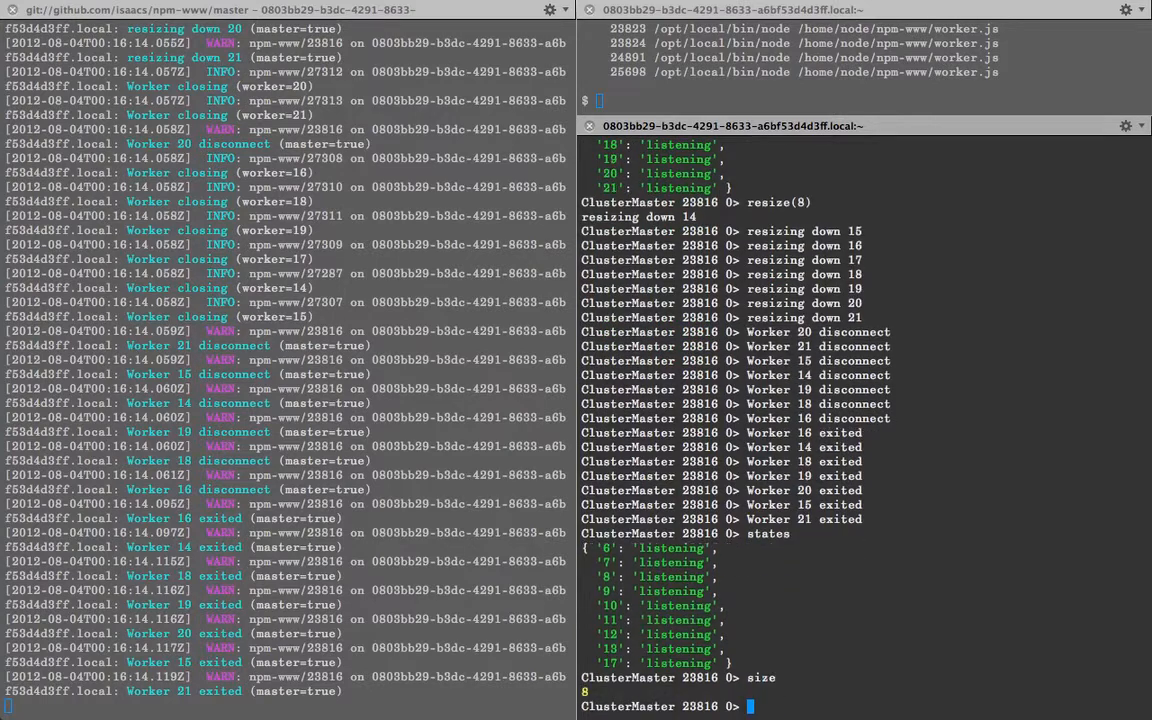
text(workers.length)
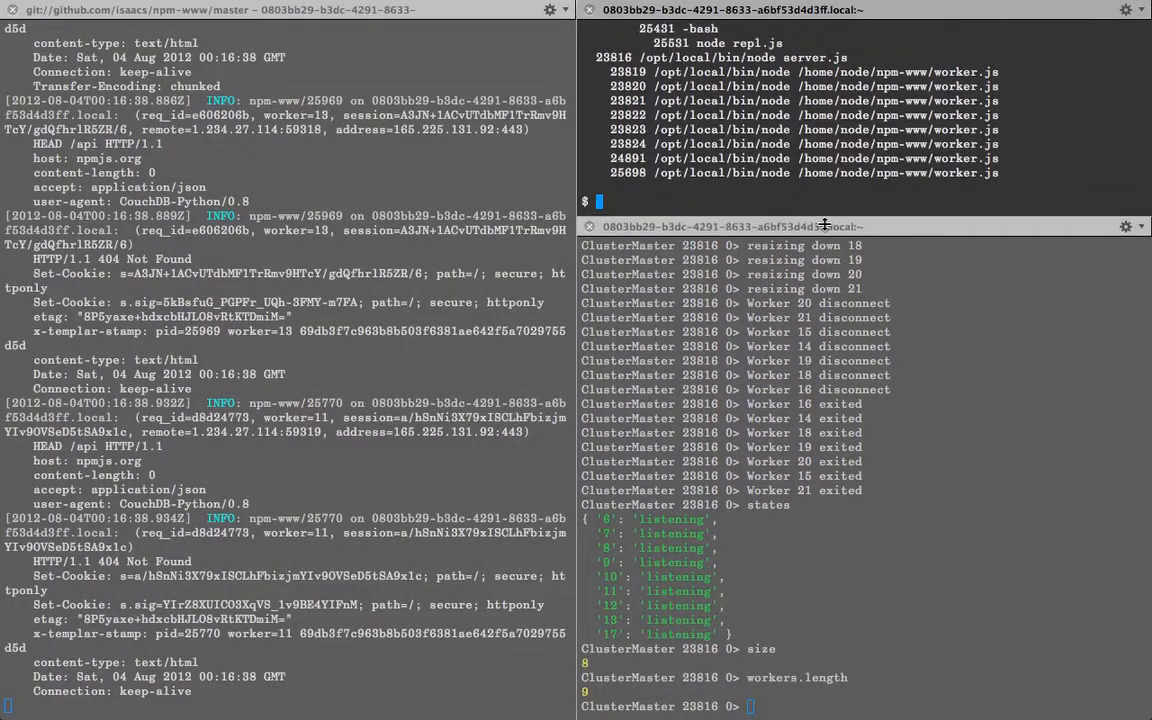
Kill stray worker 17 (pid 27309) from the shell
text(pt)
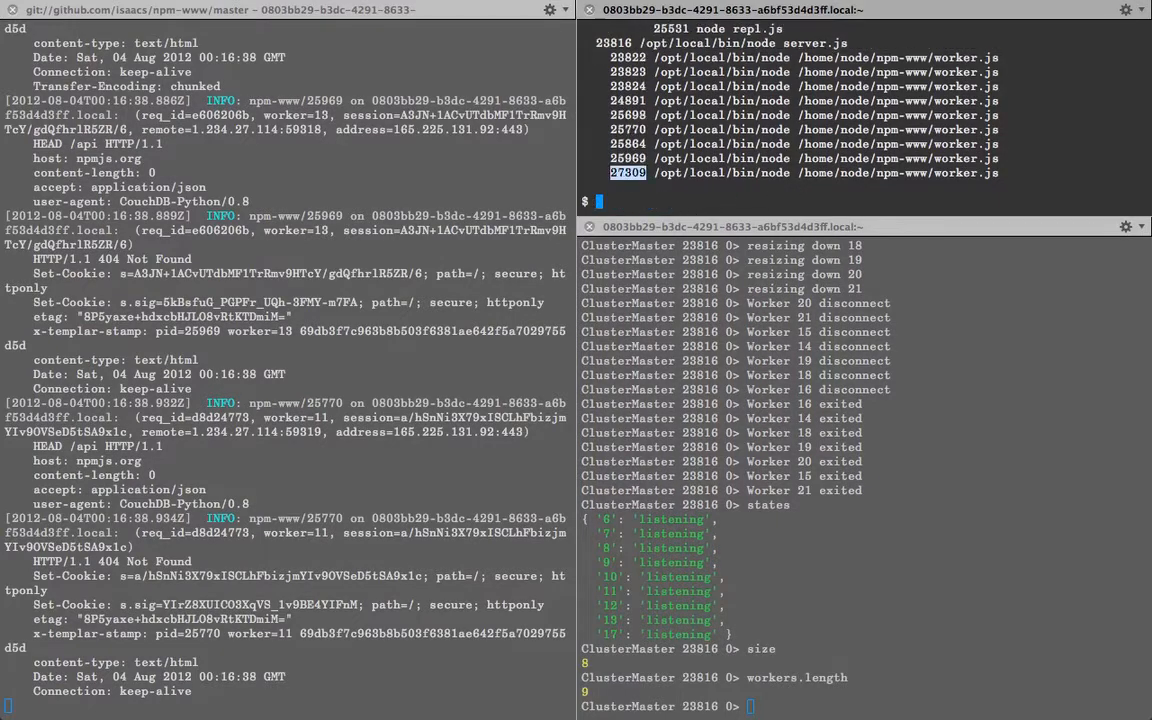
text(kill 27309)
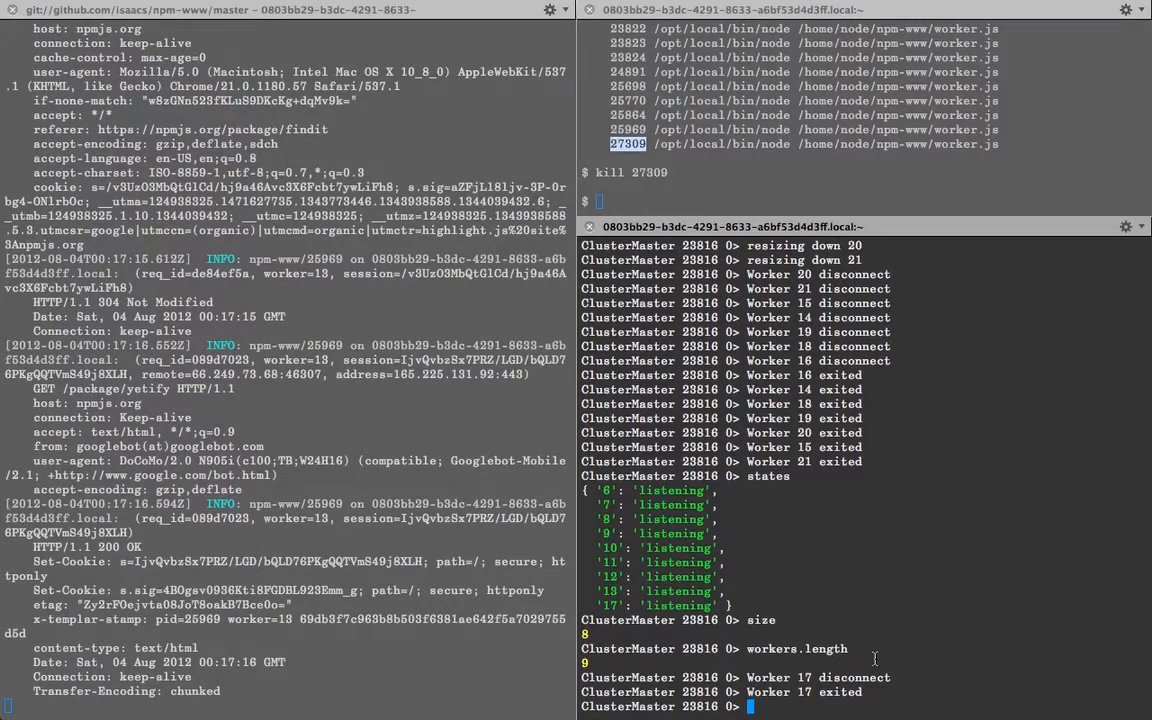
Run restart in the REPL to replace the workers with new ones 22–29
text(restart)
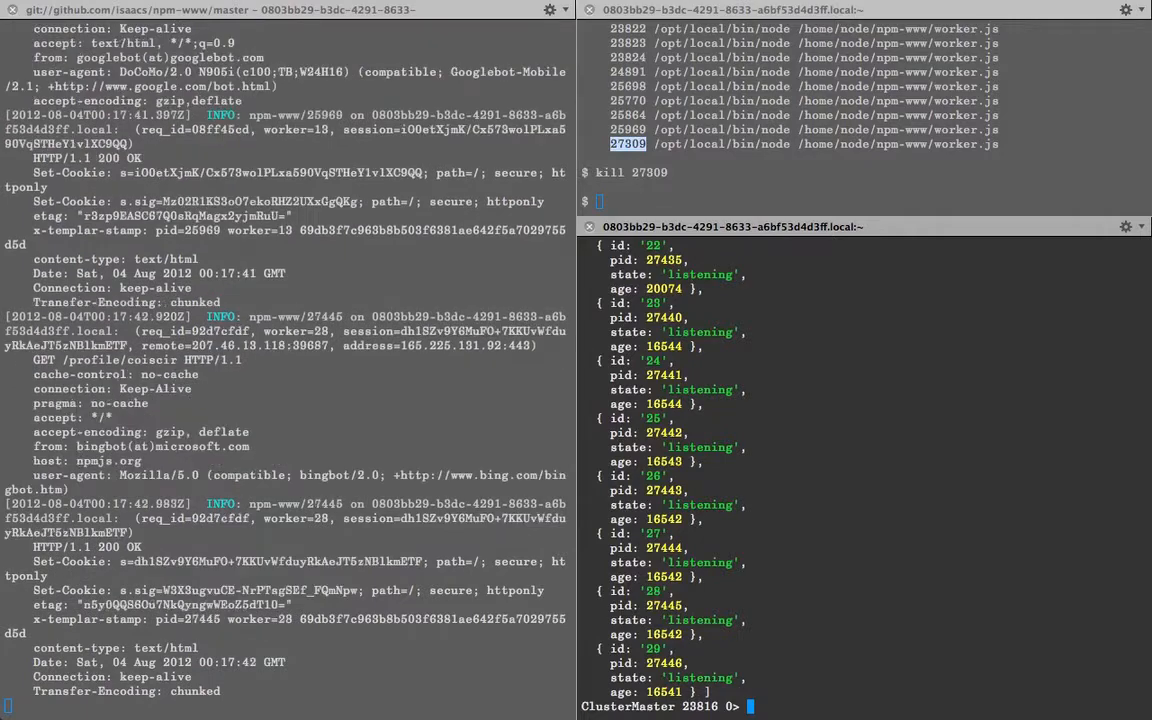
Evaluate "asdf".match(/.f/) in the REPL
text("asdf".match(/)
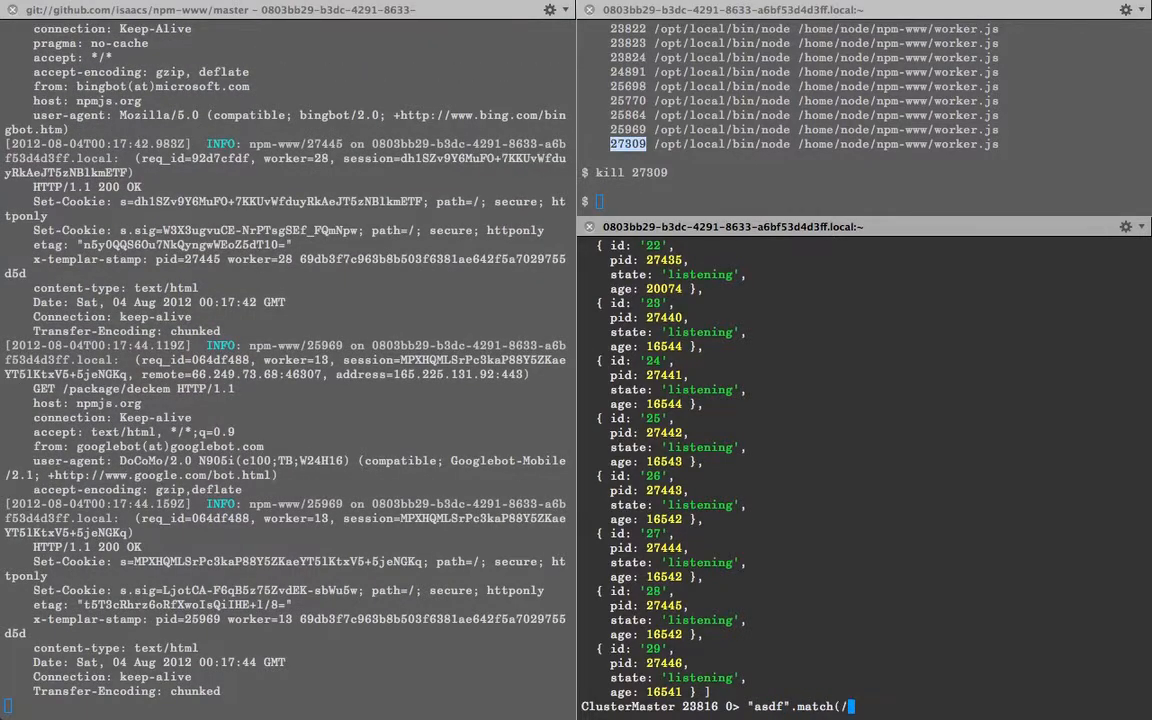
text(.f/))
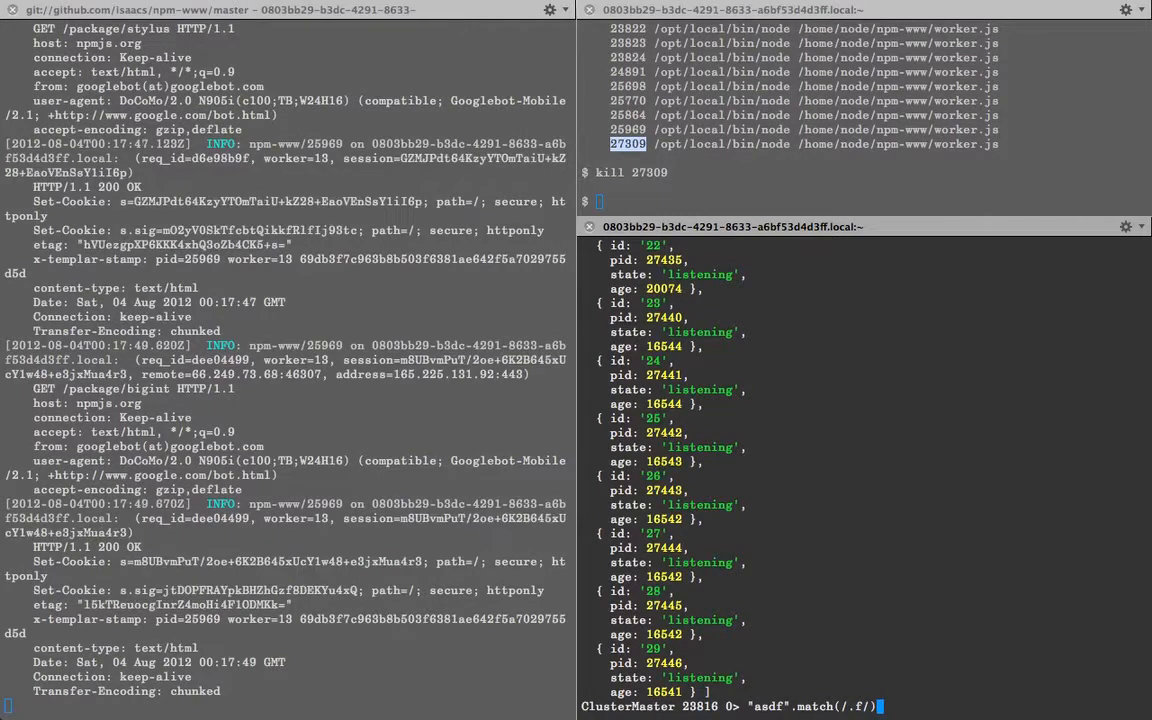
key(enter)
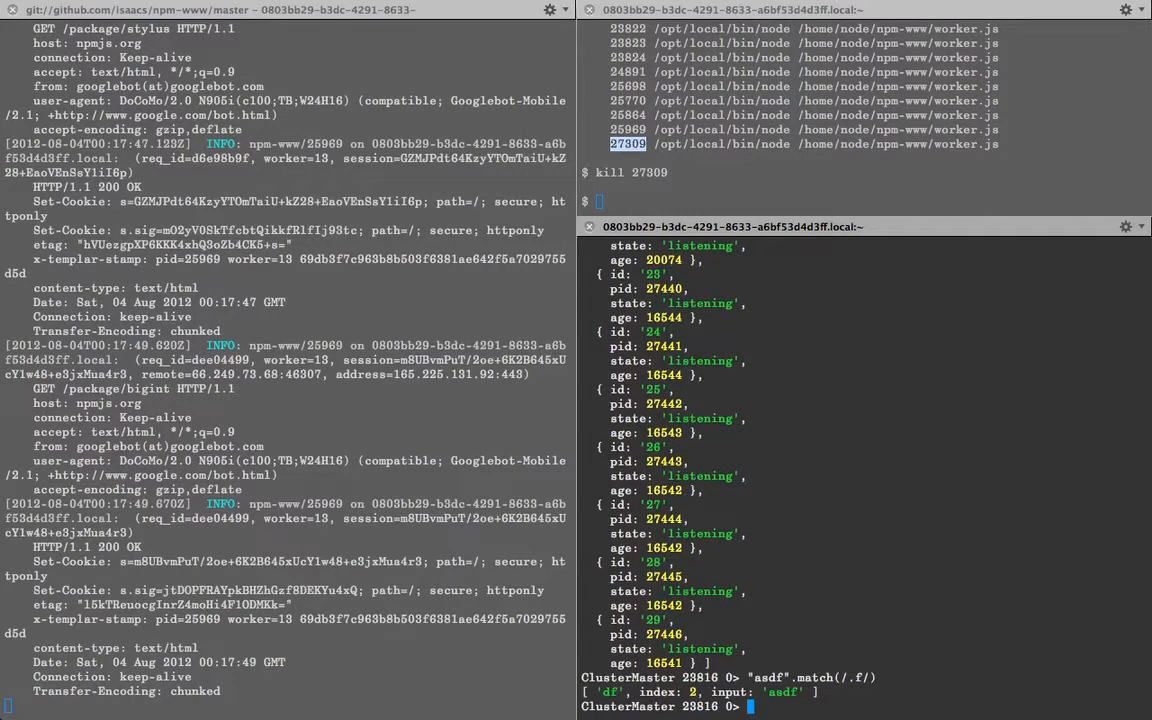